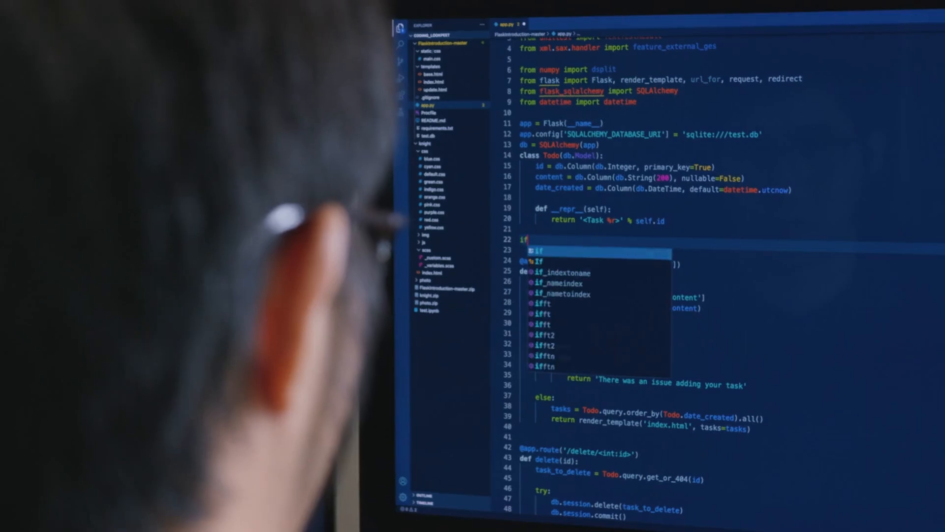
text(data ==)
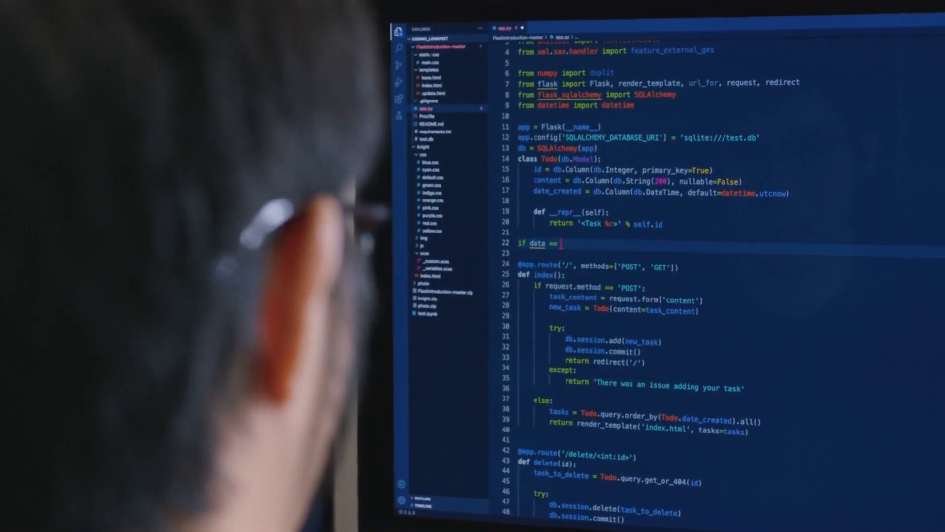
text(Tr)
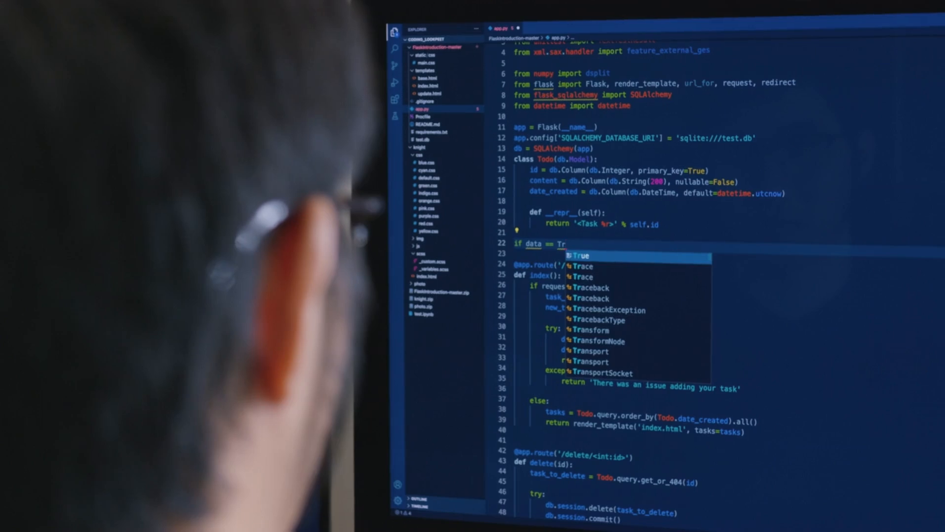